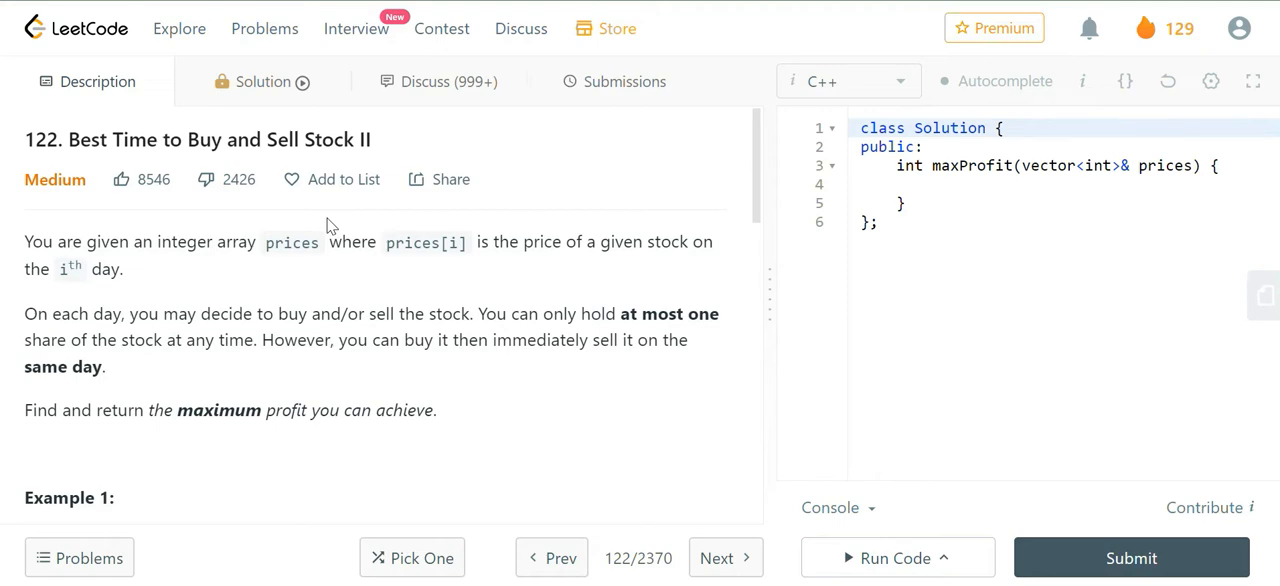
mouse_move(357, 296)
text(//)
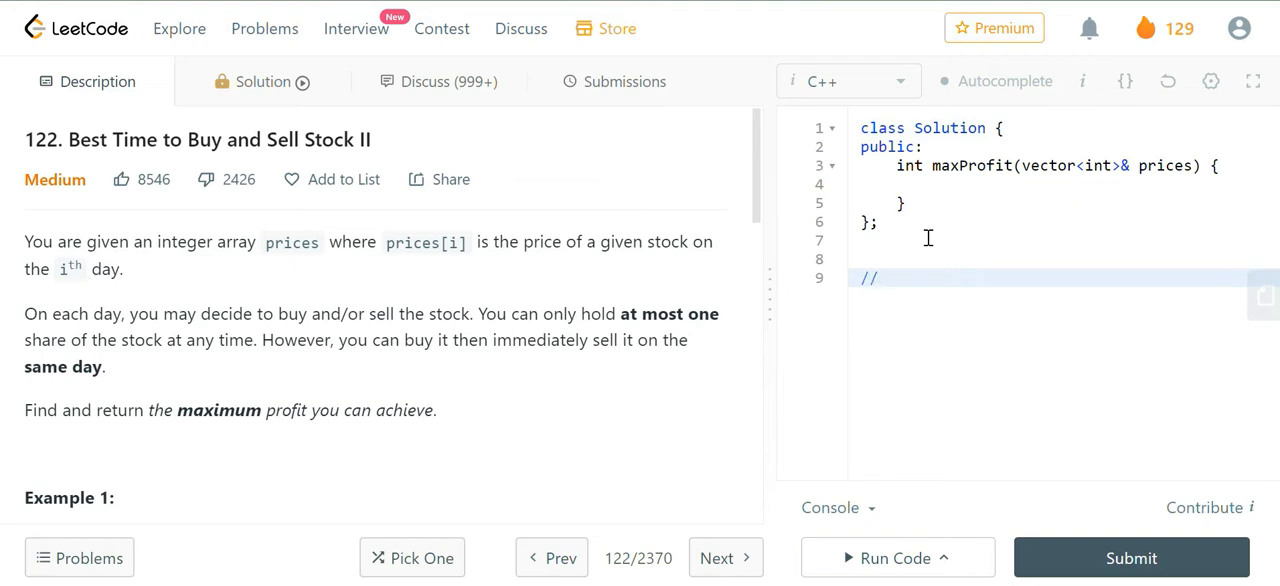
- Comment the example prices 50 500 1000 with 500-50 -> 450 and 1000-50 -> 950
text(50 500)
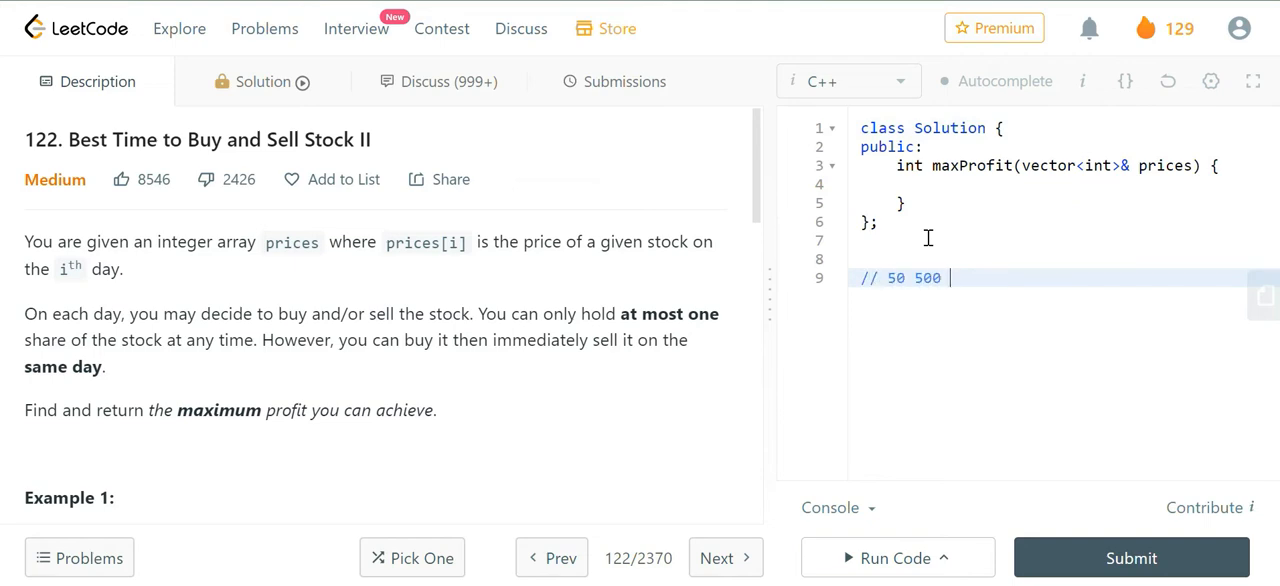
text(1000)
text(// 9)
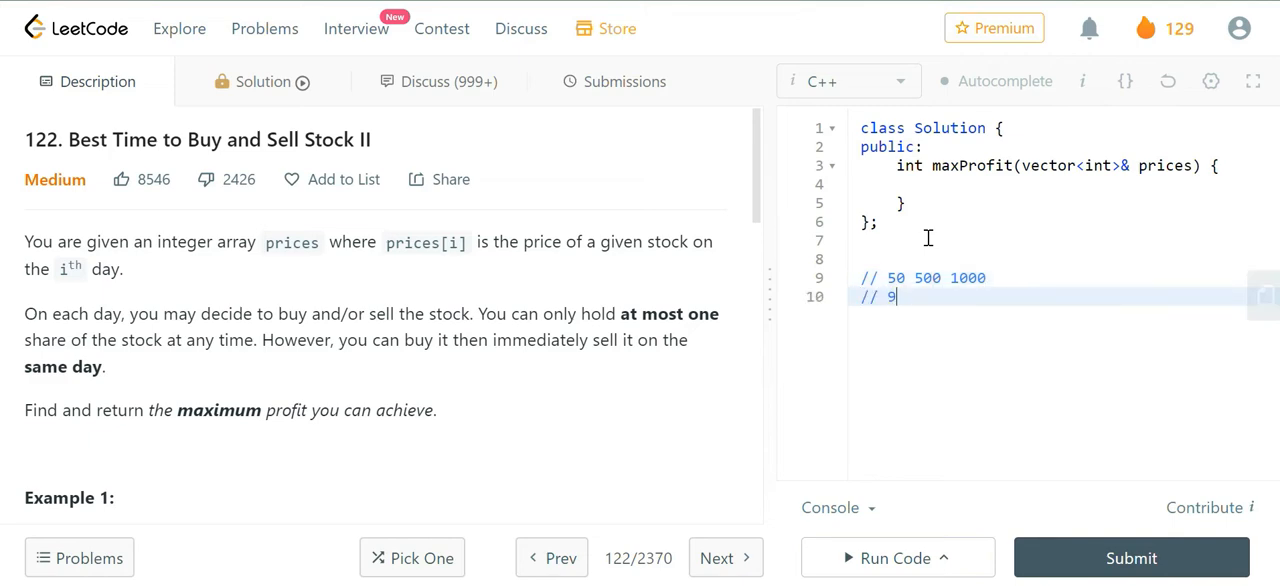
text(50)
text(// 500-)
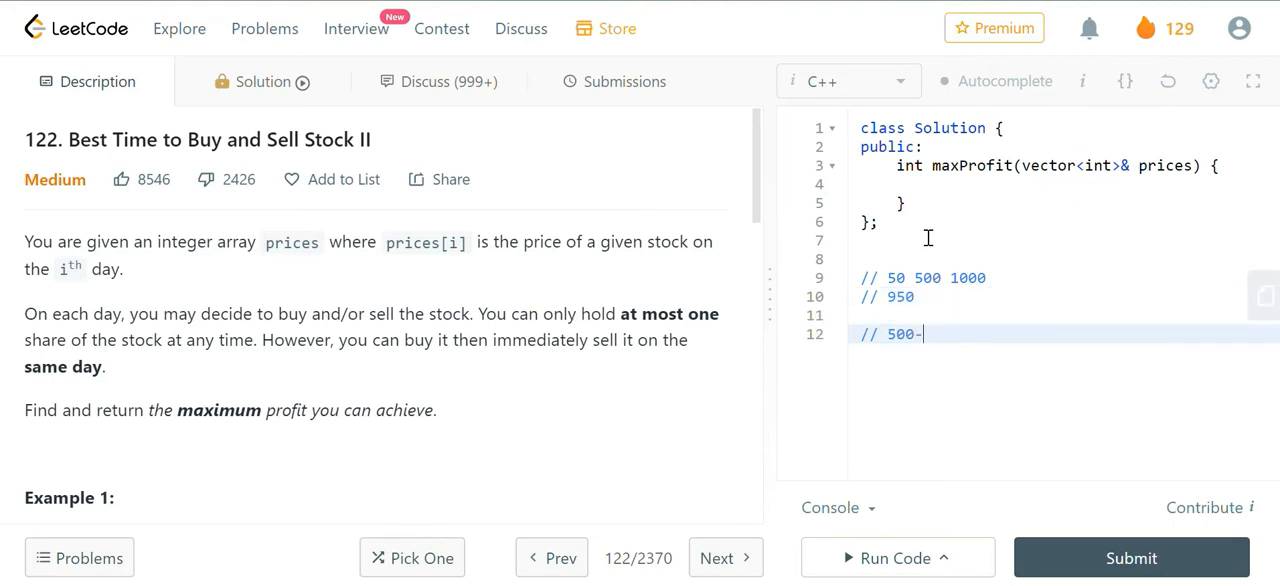
text(50 -> 450)
text(// 1000)
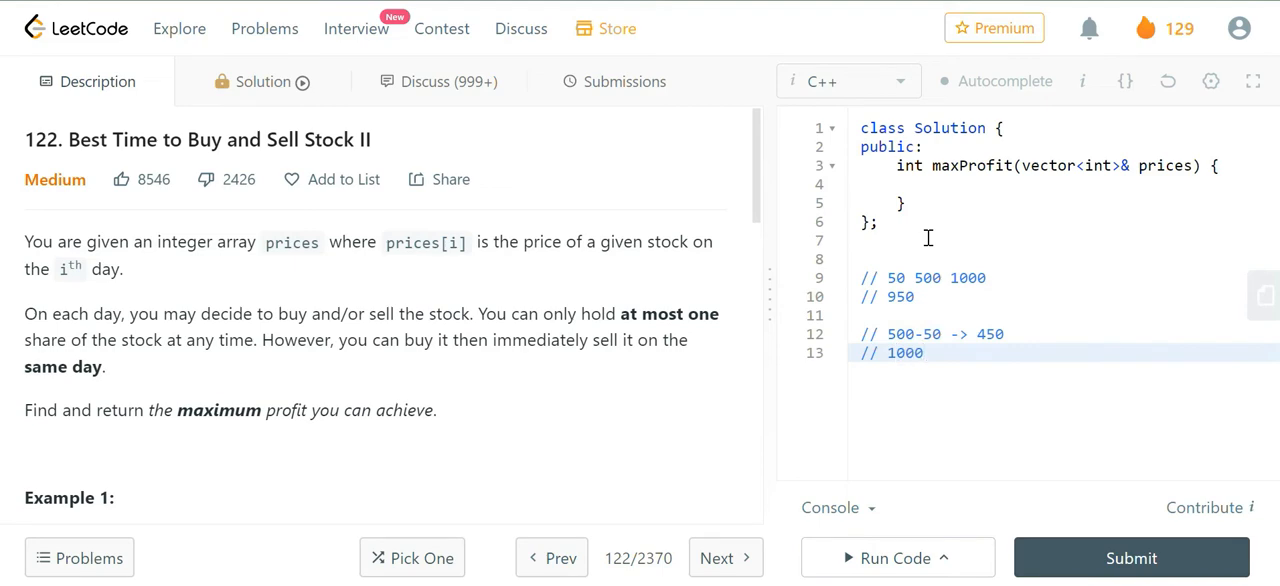
text(-50 ->)
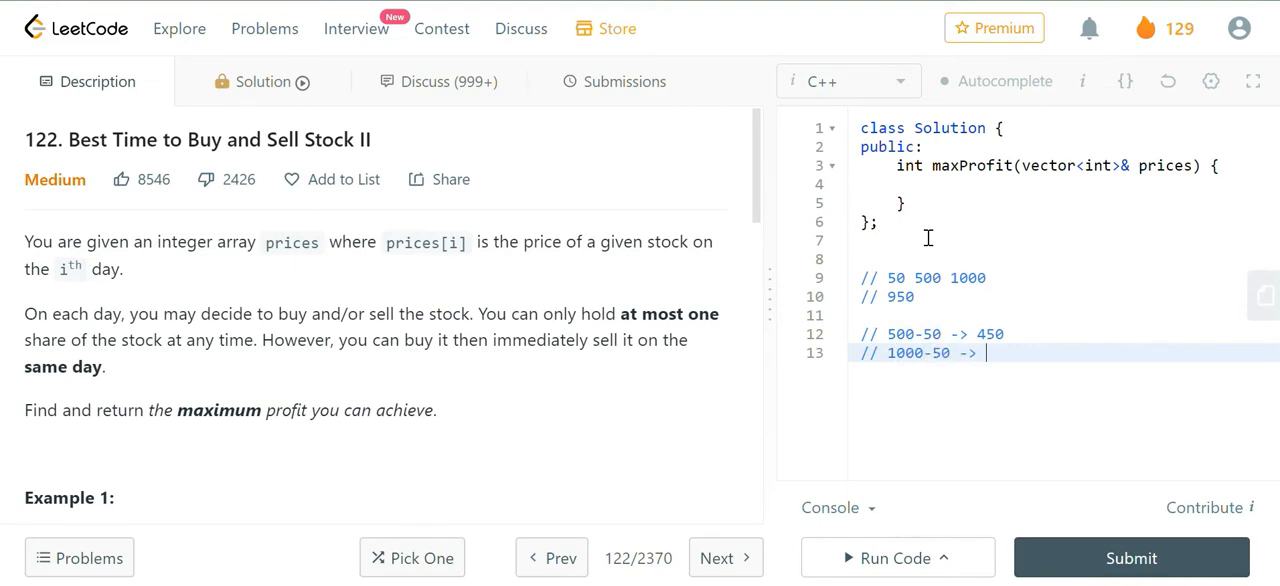
text(950)
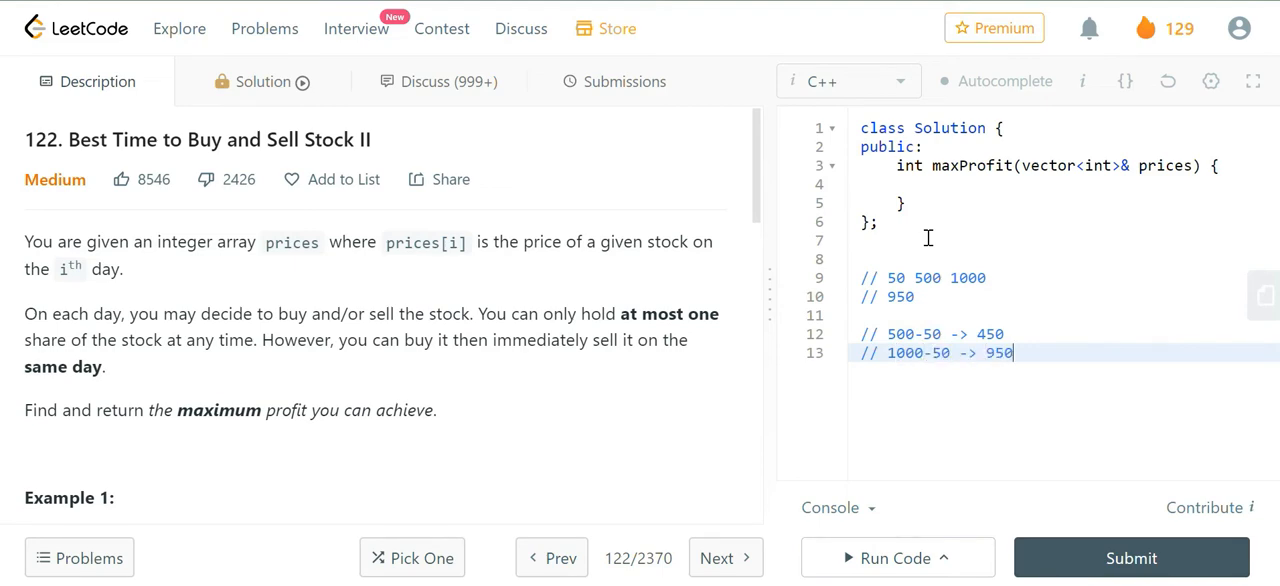
- Add the 1000-500 -> 500 line showing the two step gains match 950 overall
key(enter)
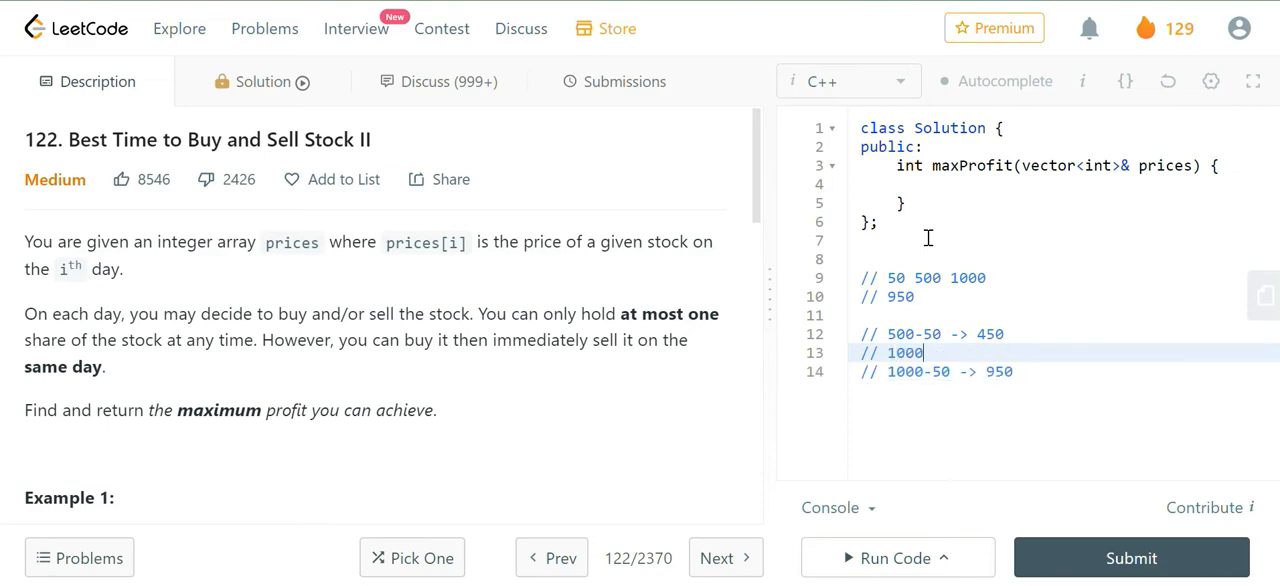
text(-500)
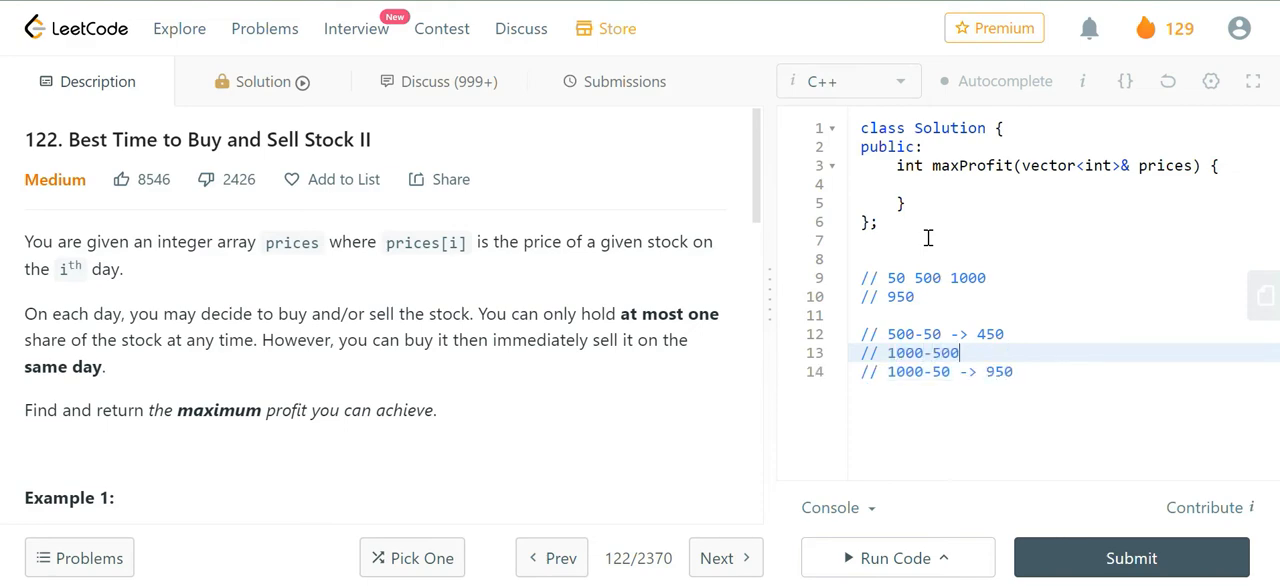
text(-> 500)
text(/// result)
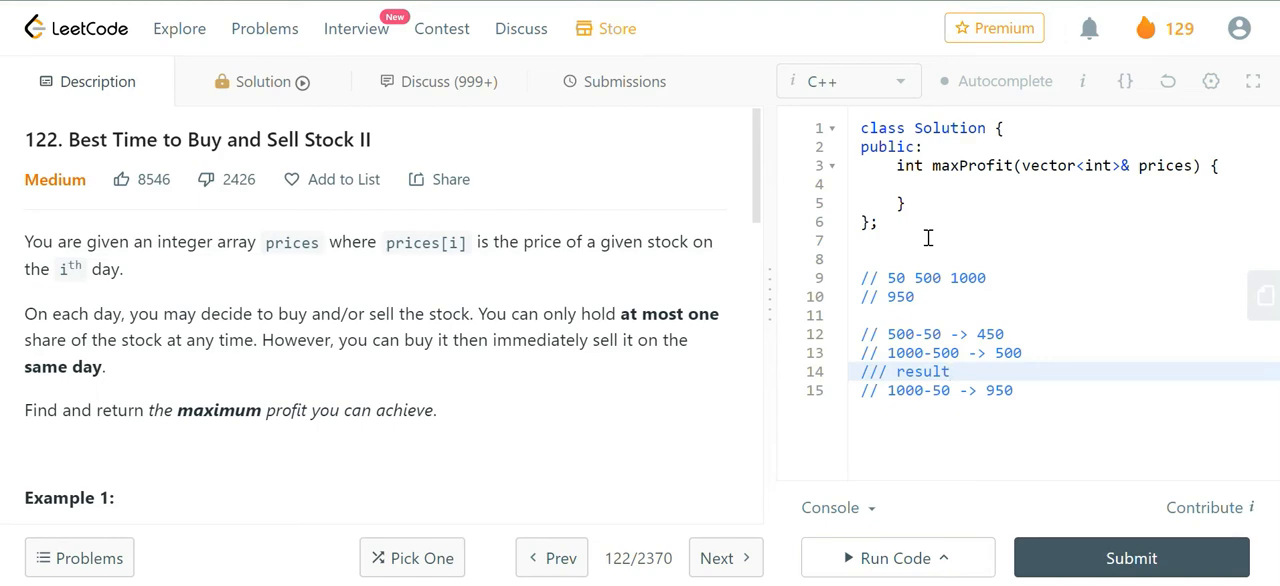
click(951, 371)
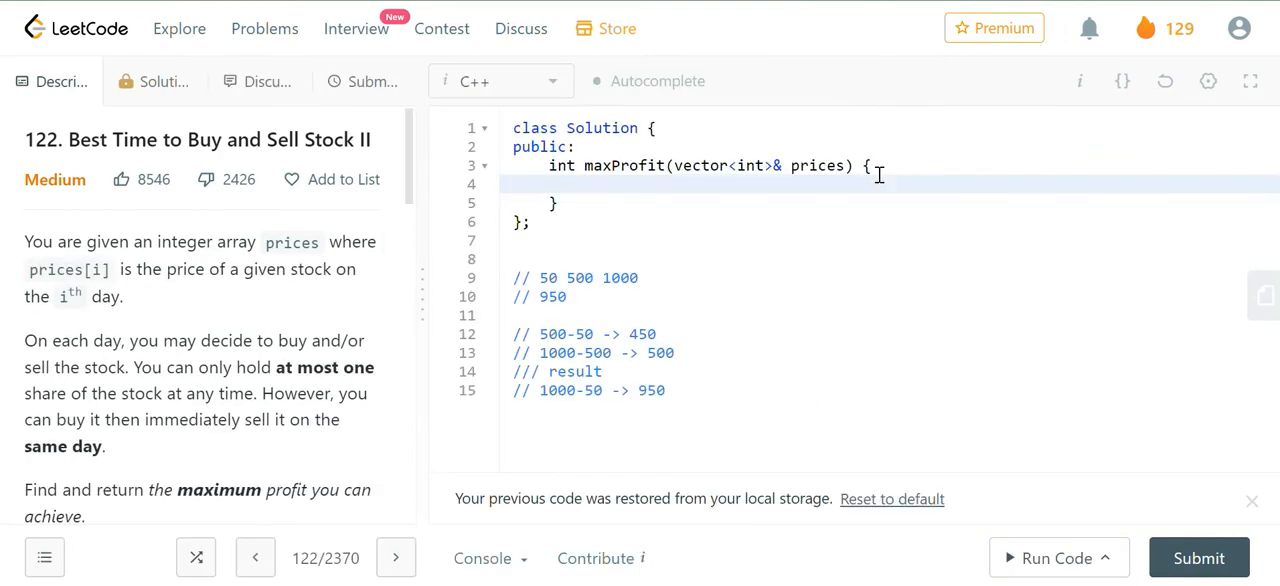
- Declare ln = prices.size() and totalProfit = 0 at the start of maxProfit
click(585, 184)
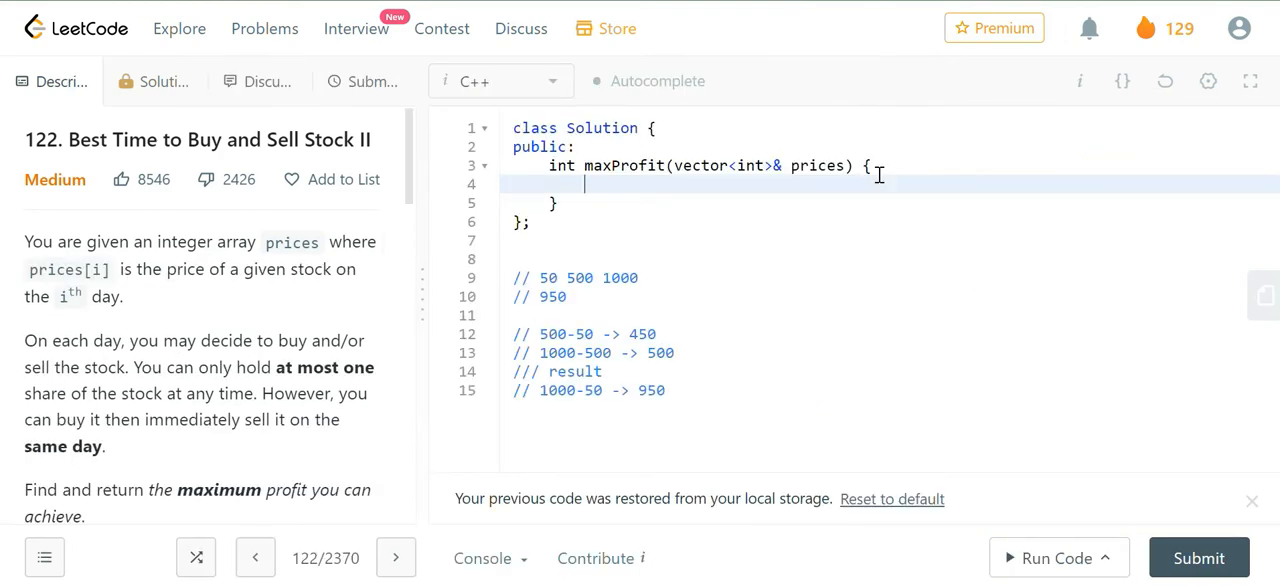
text(int ln=)
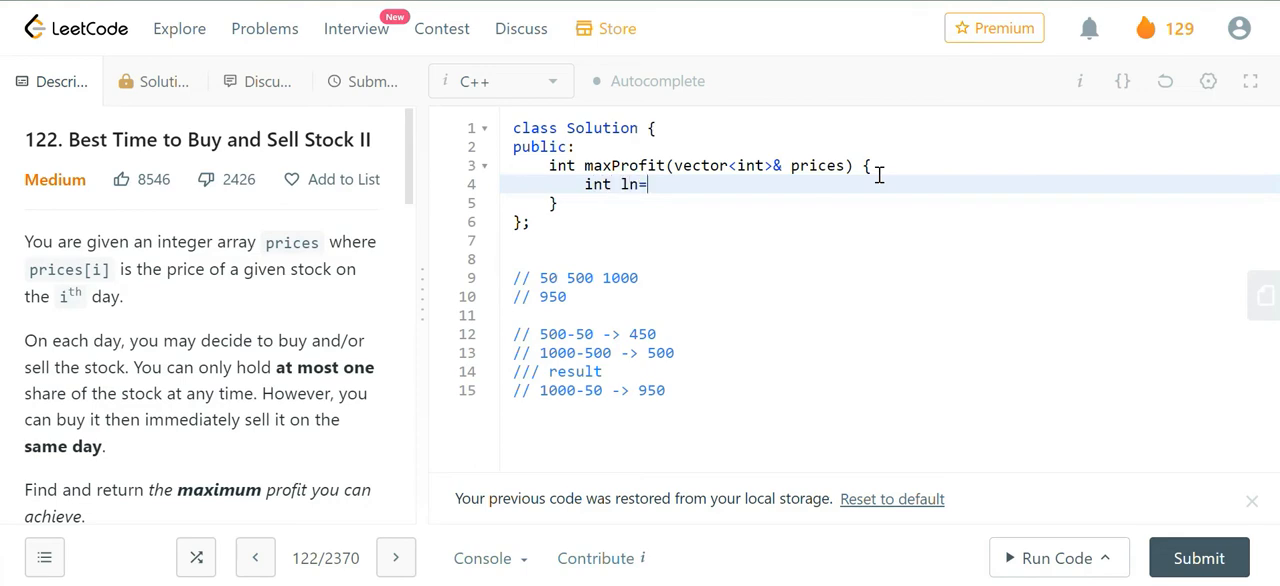
text(prices.size)
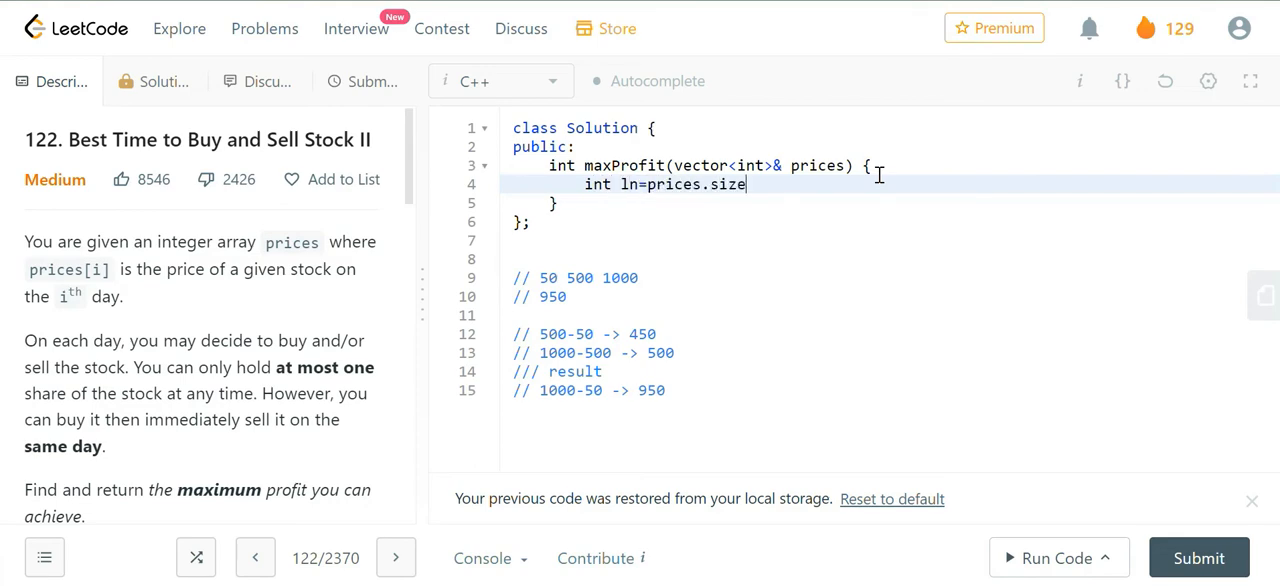
text((), total)
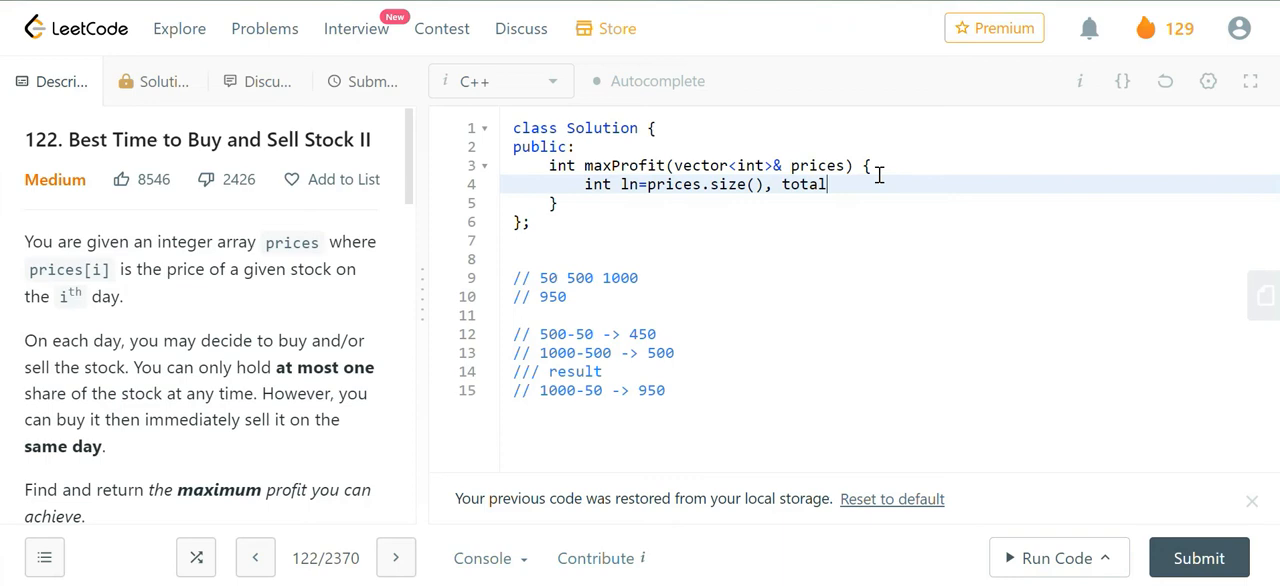
text(Profit=0;)
text(if(ln )
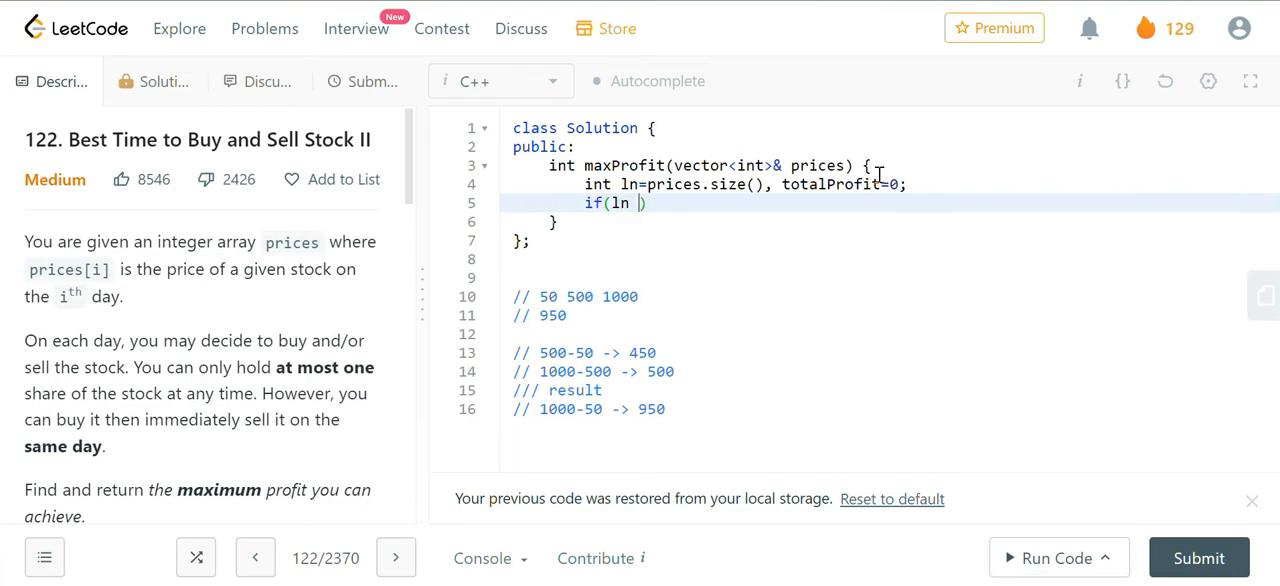
text(== 0))
text(for(int )
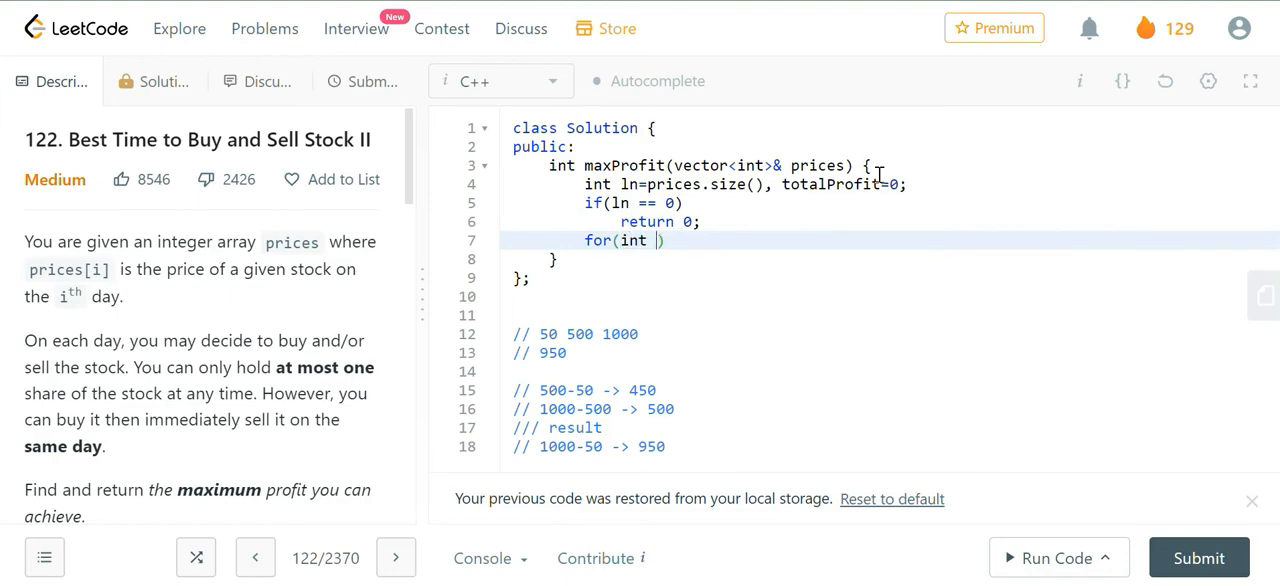
- Loop over i adding prices[i+1]-prices[i] to totalProfit whenever prices[i] < prices[i+1]
text(i=0; i<k)
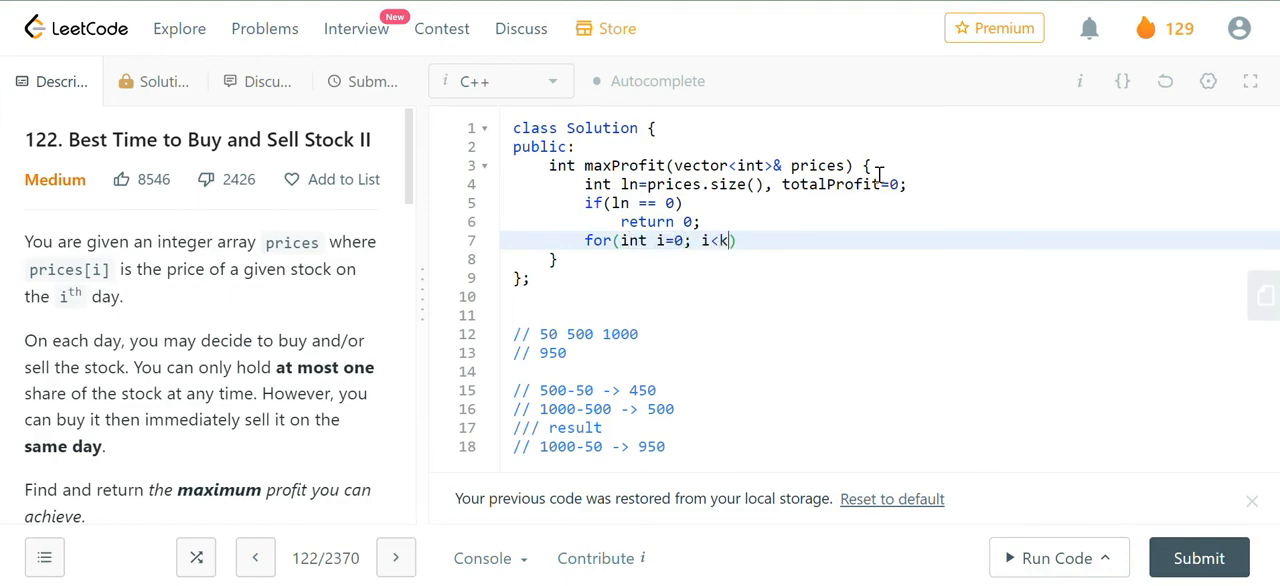
text(ln; i++))
text(if()
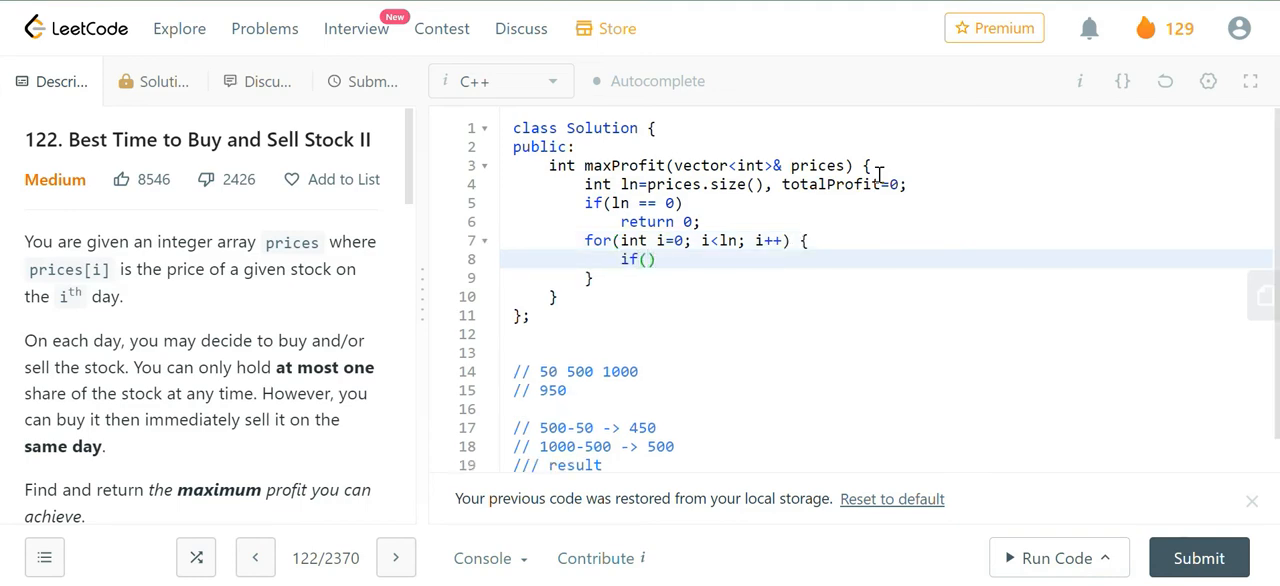
text(prices[i])
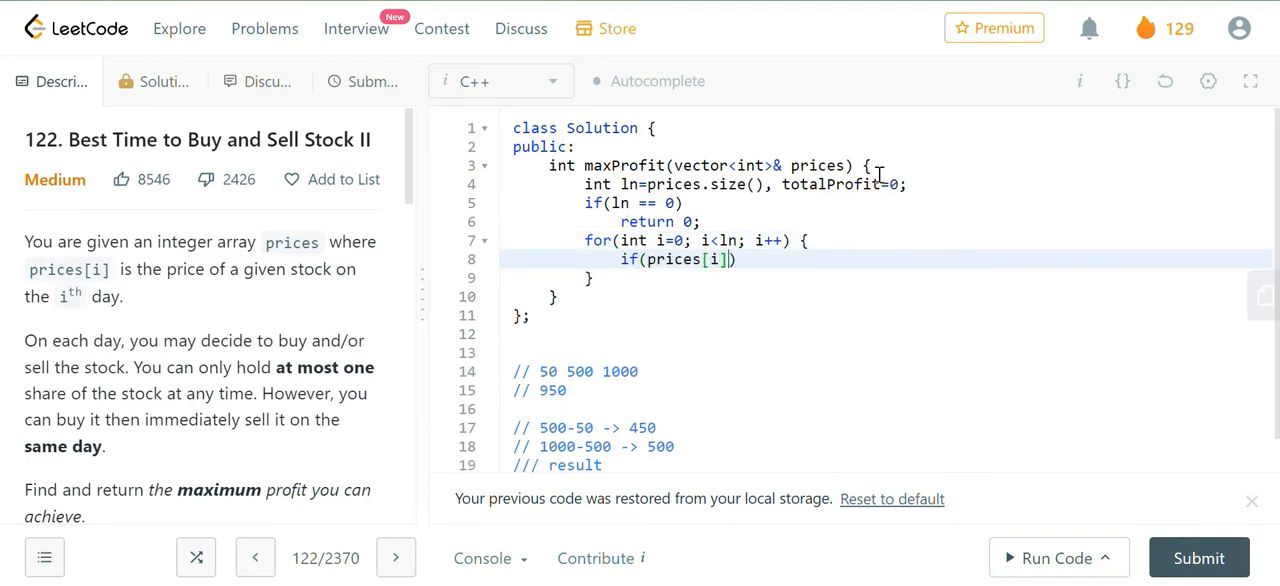
text(< prices)
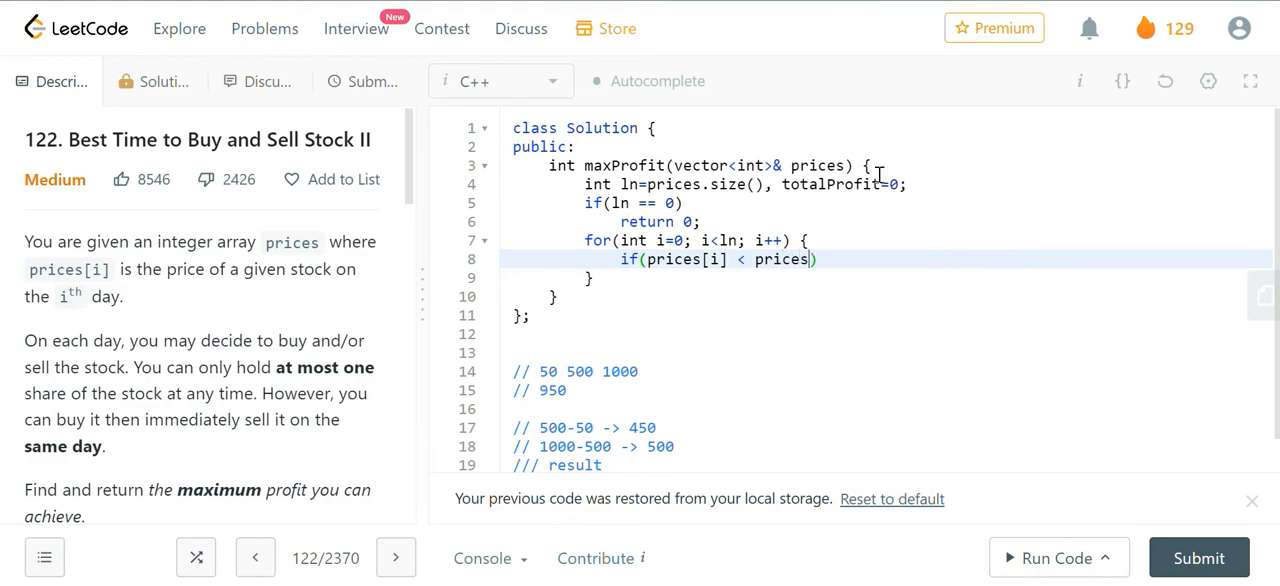
text([i+1]))
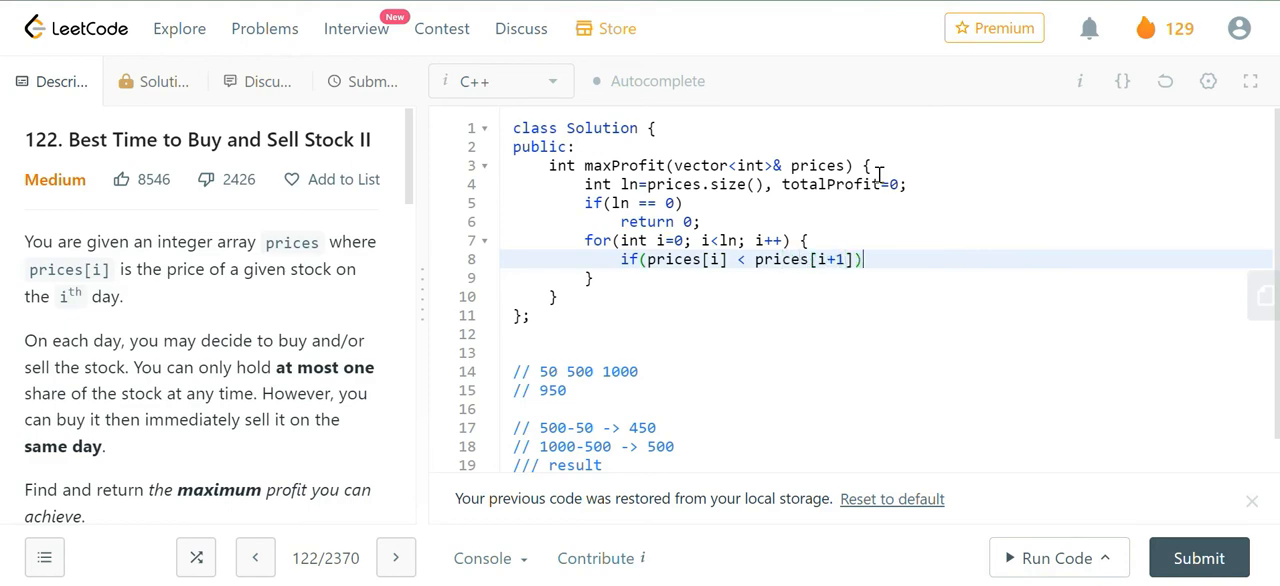
text(totalProfit)
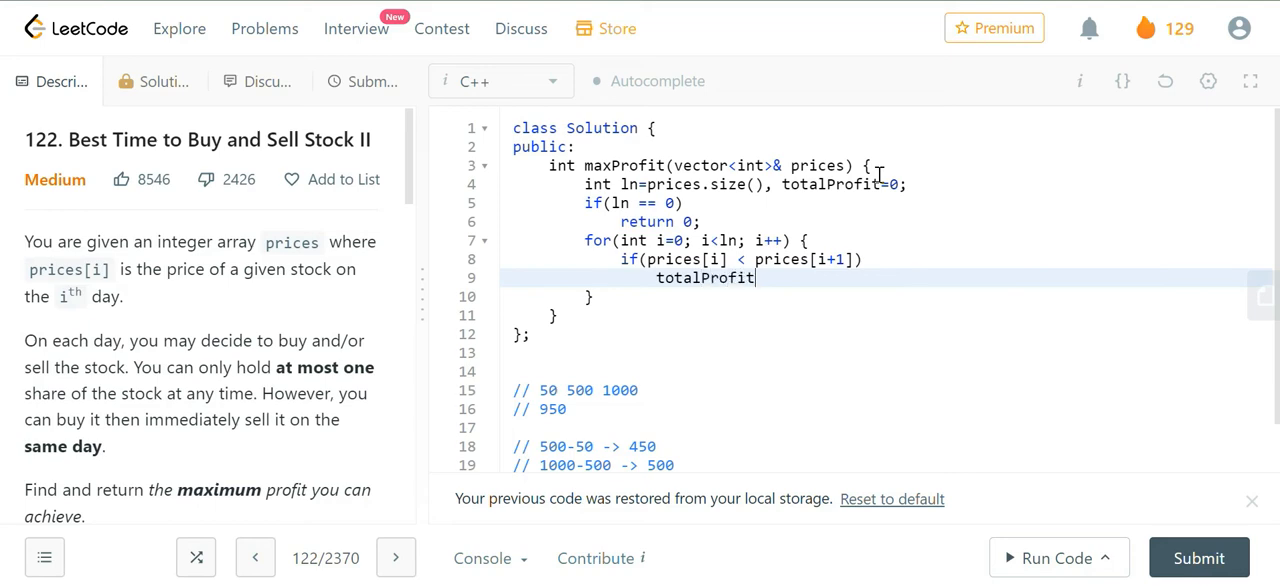
text(+= prices[i+)
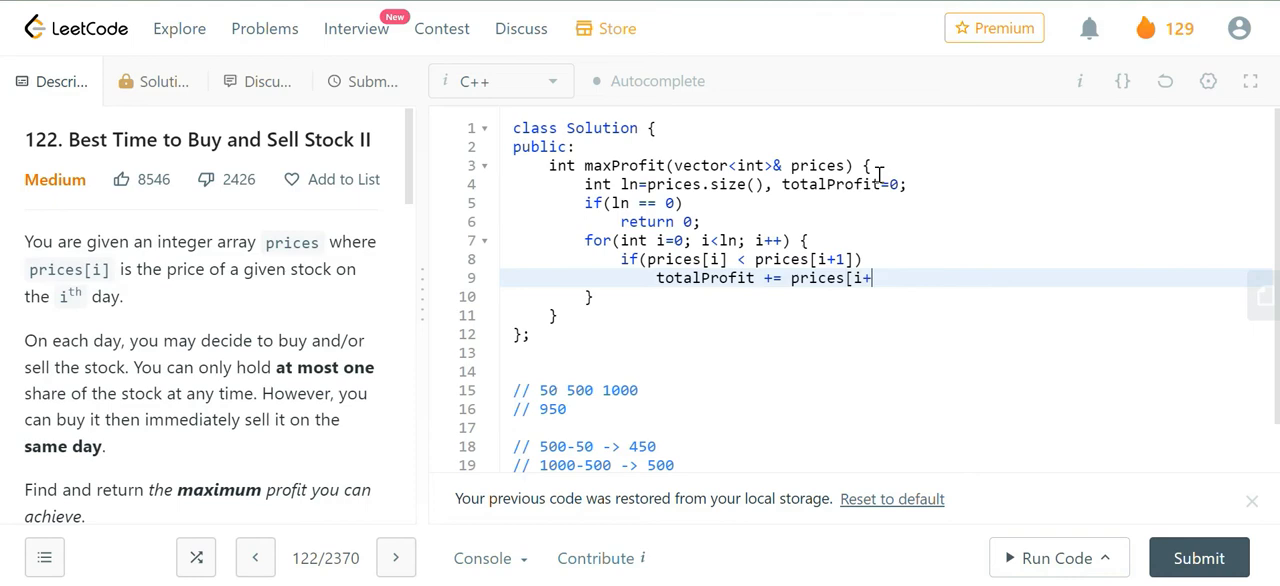
text(1]- prices[i];)
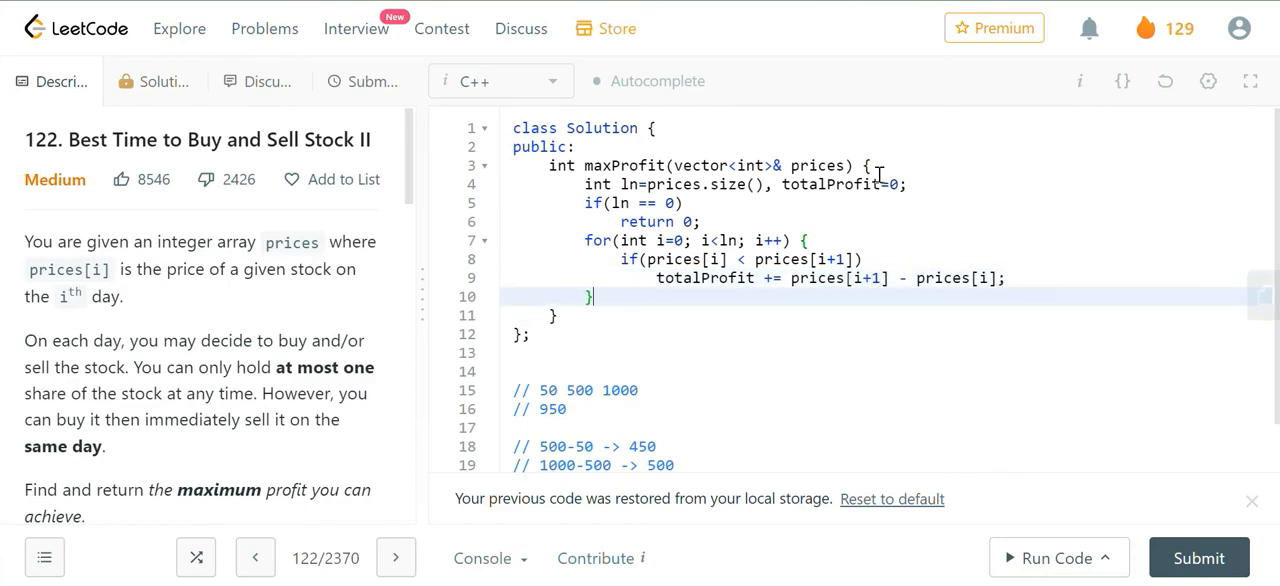
- Return totalProfit at the end of maxProfit
text(return tota)
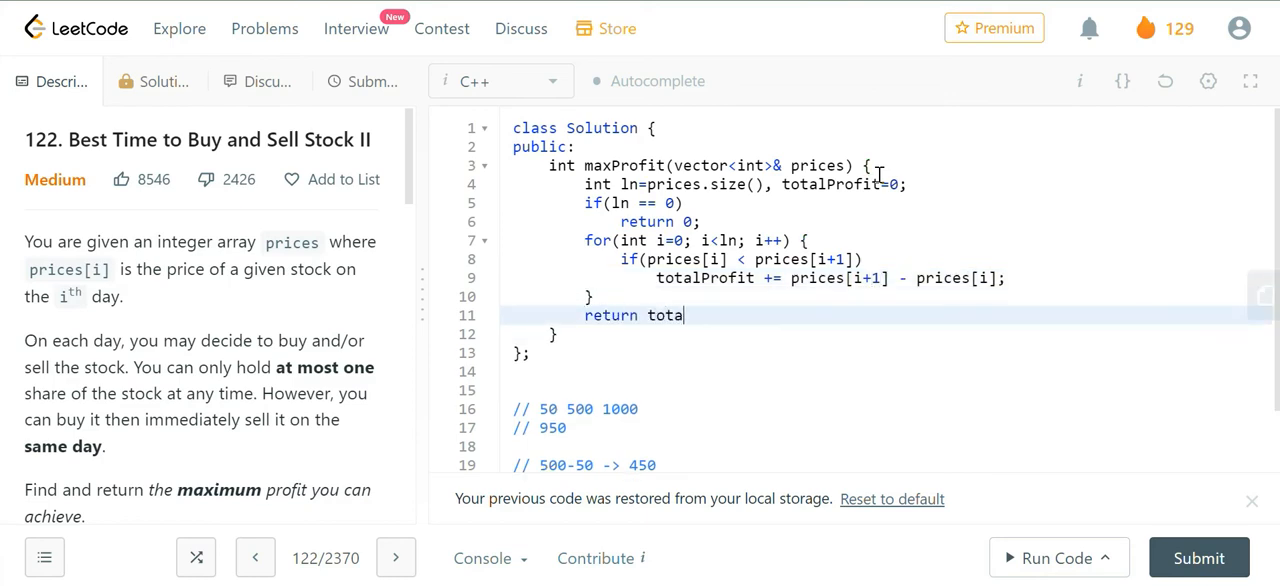
text(lProfit;)
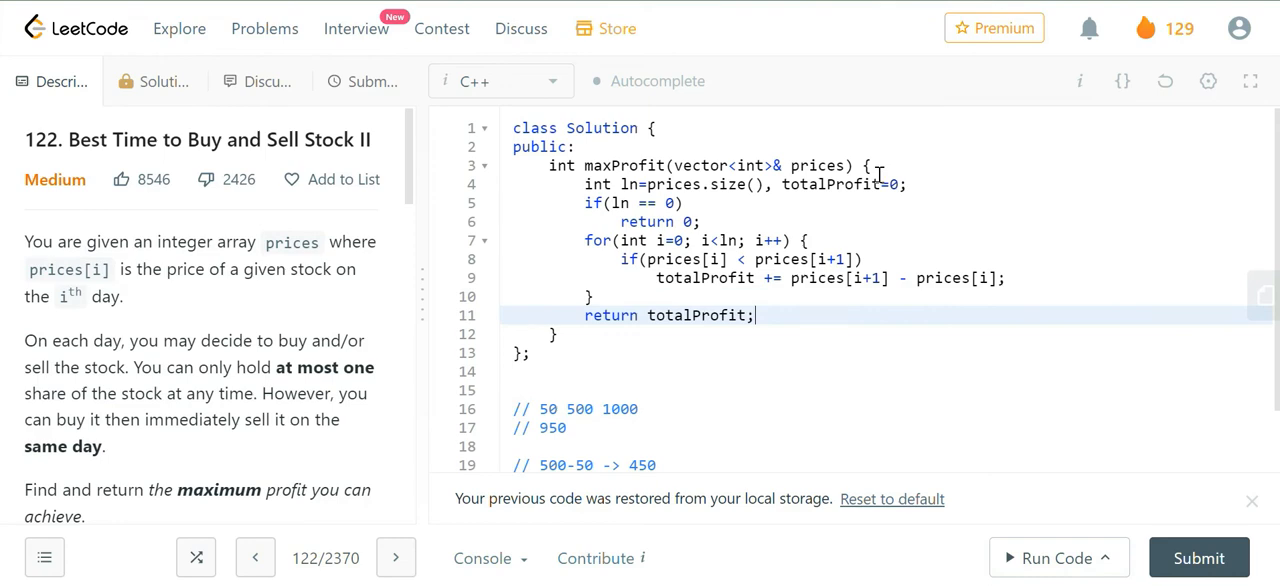
- Run the sample test (output 7, Accepted) and submit, hitting a runtime error on [1]
click(1050, 558)
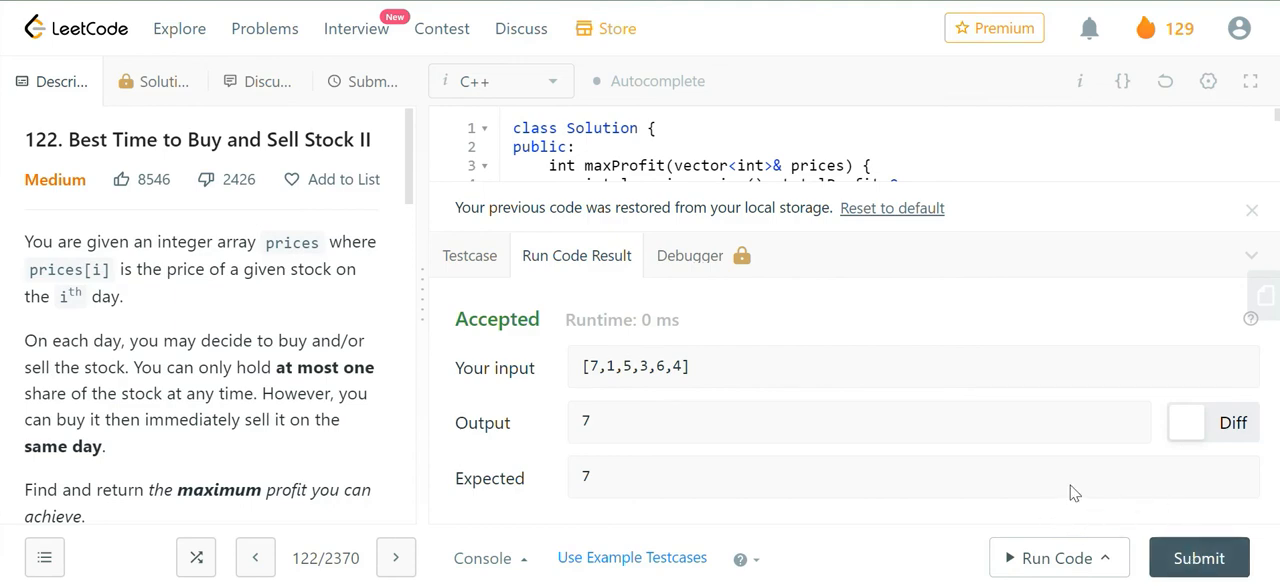
click(1198, 557)
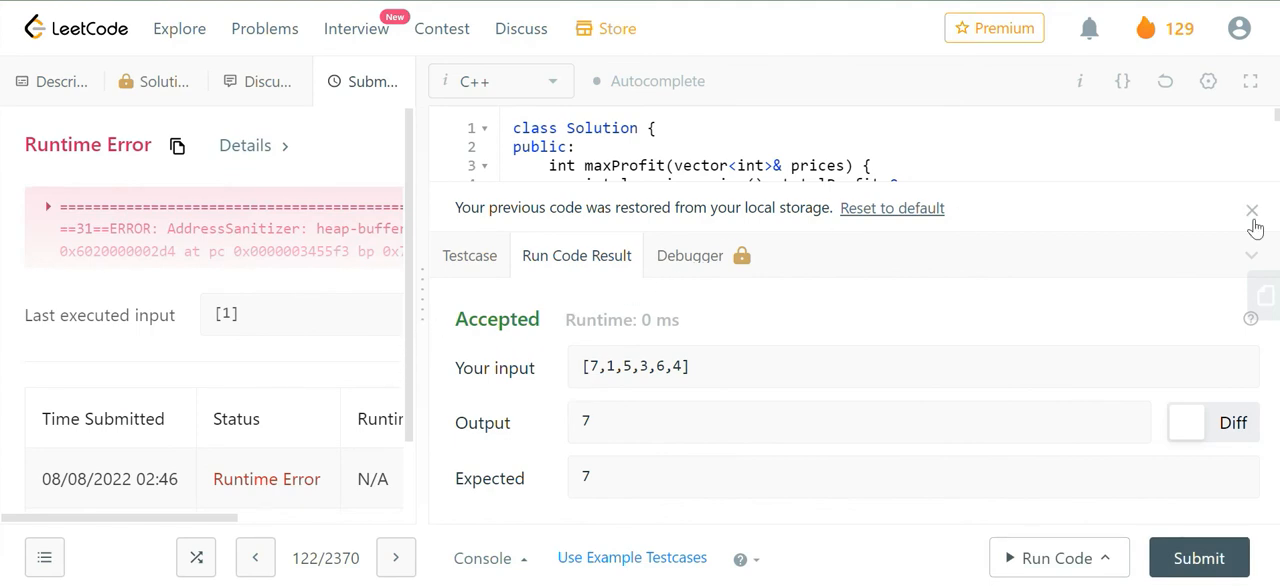
- Change the loop bound to i<ln-1 and resubmit the corrected solution
click(1251, 211)
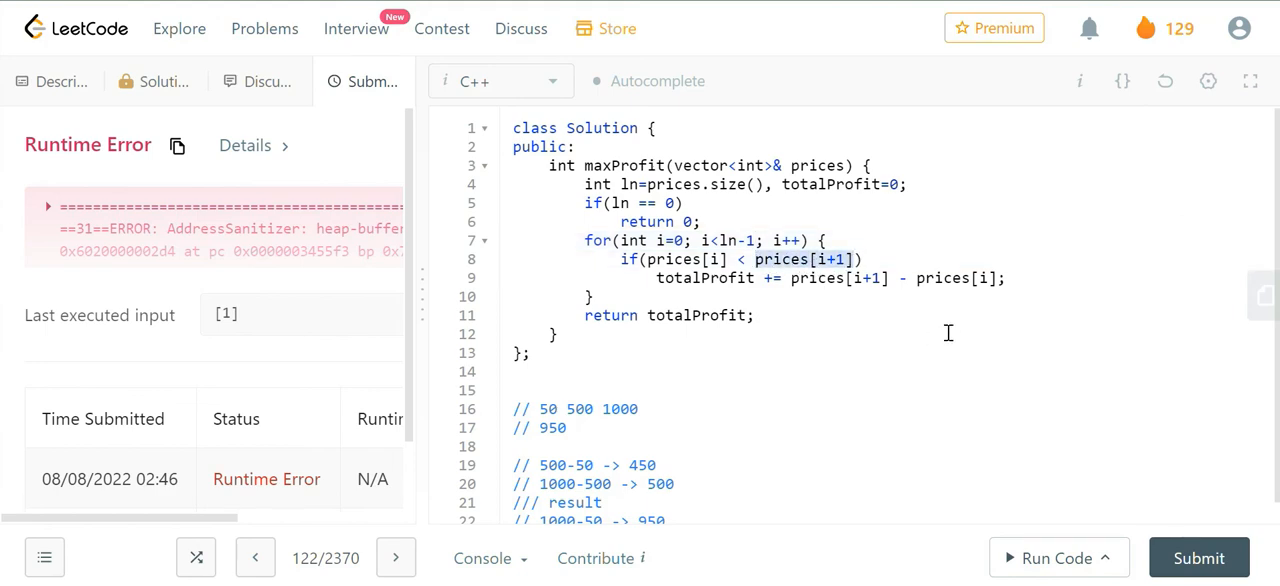
click(1198, 557)
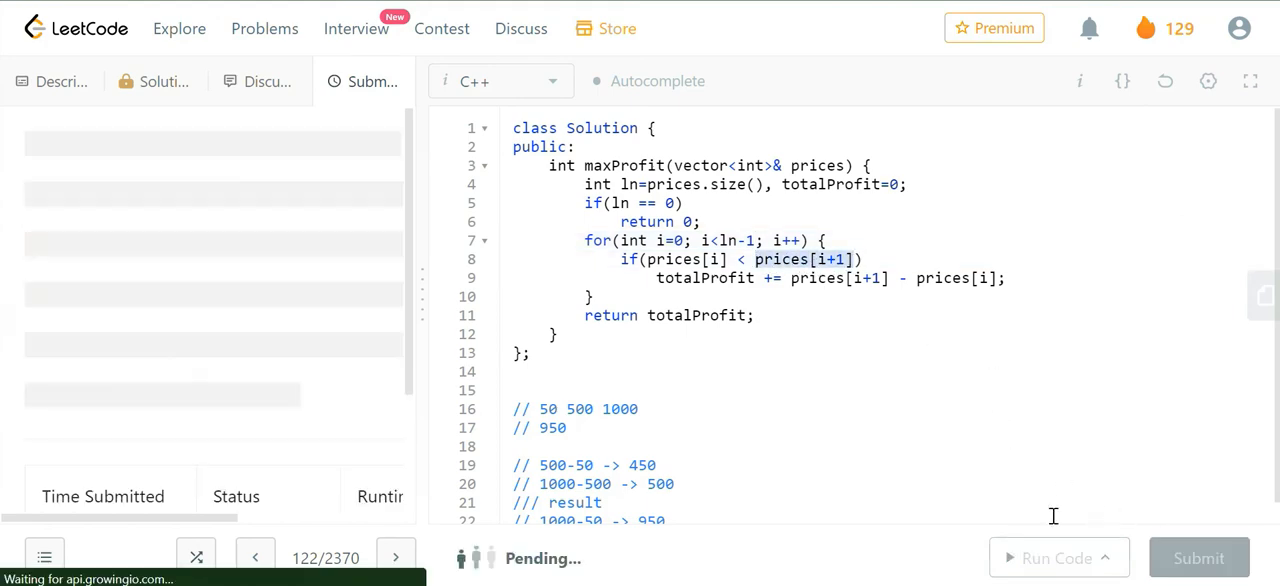